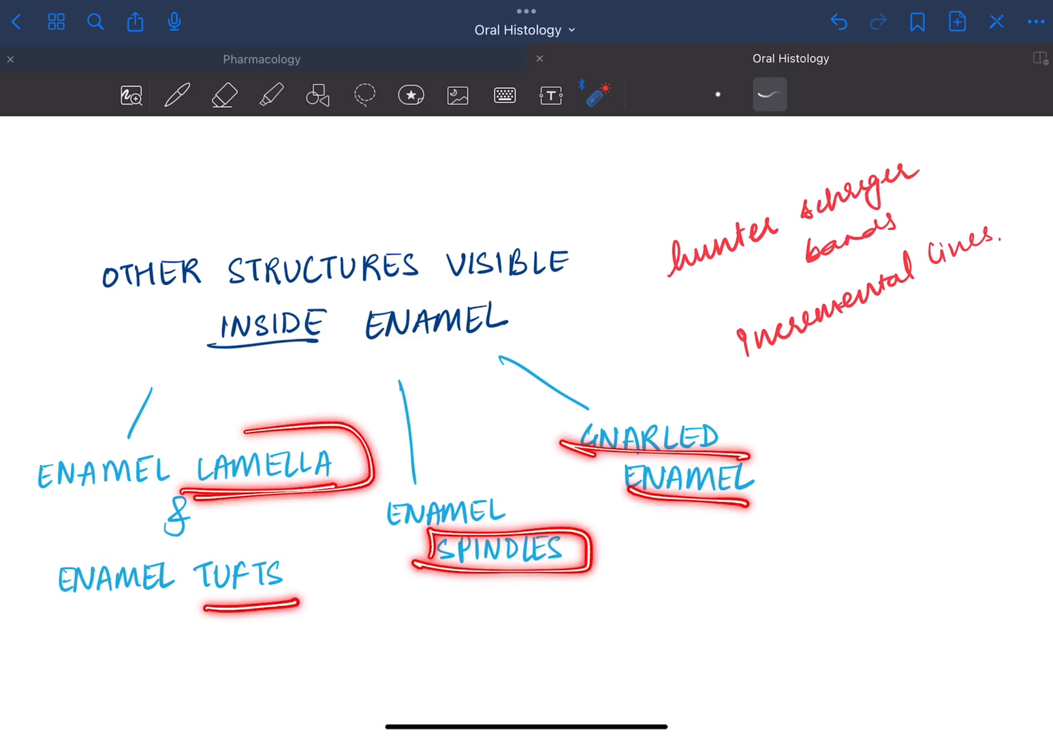
# Step: Scroll to the Enamel Lamella section, briefly mark the photograph and zoom into the notes below
pyautogui.scroll(-3)
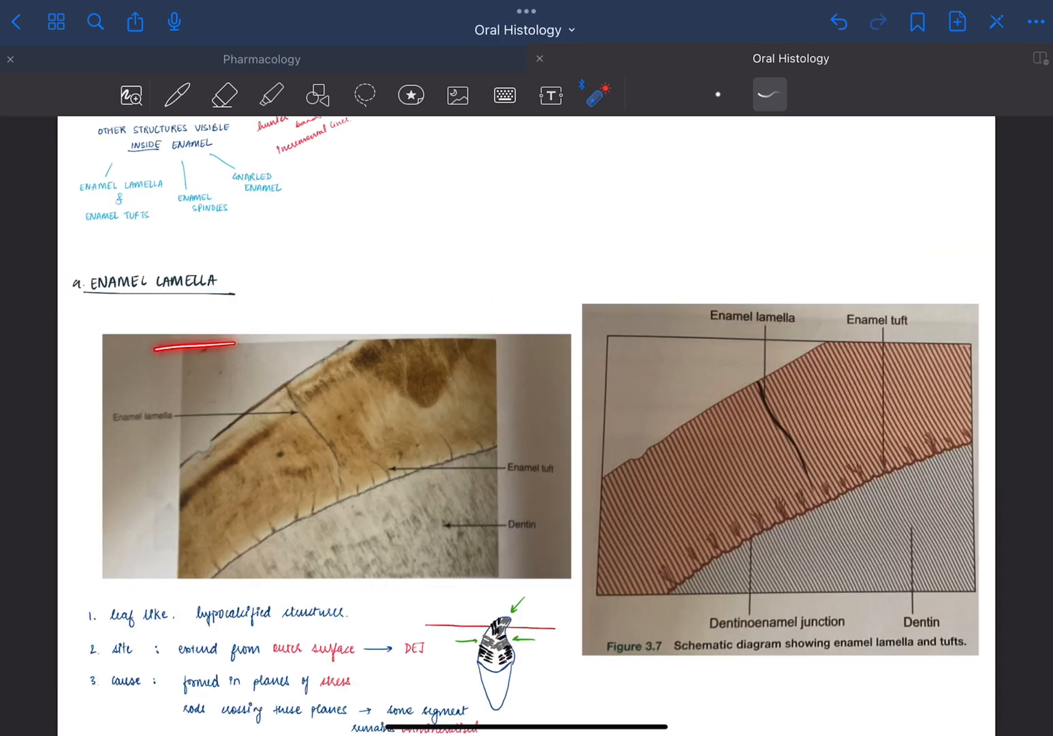
pyautogui.moveTo(286, 375); pyautogui.dragTo(320, 433)
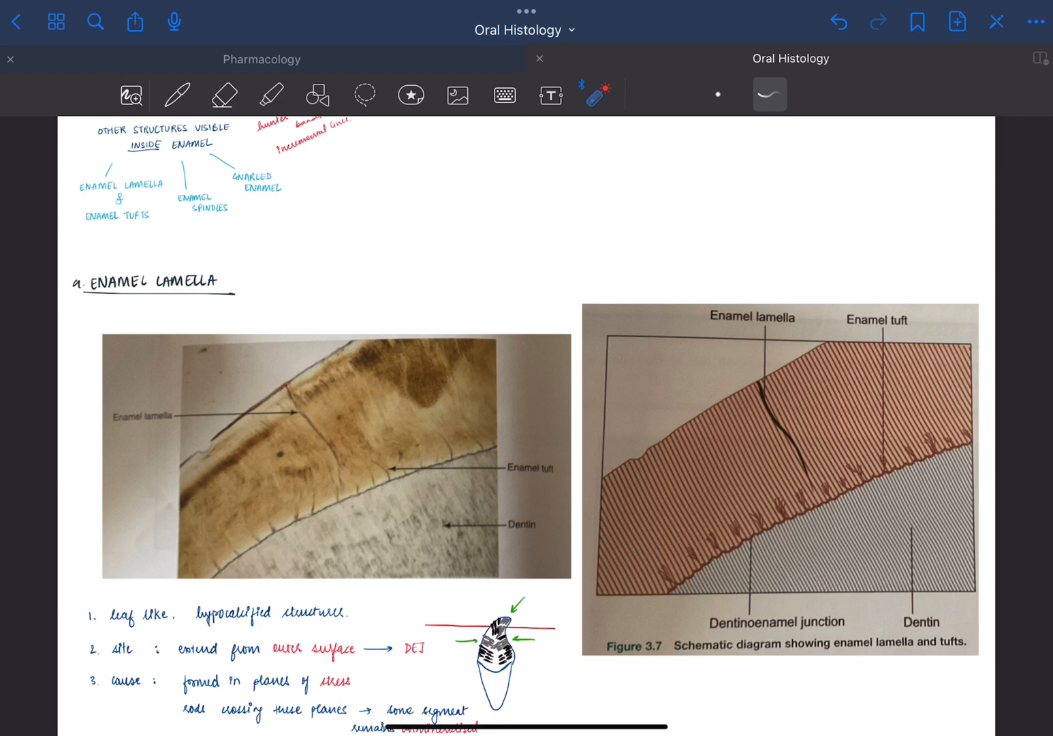
pyautogui.moveTo(755, 380); pyautogui.dragTo(804, 472)
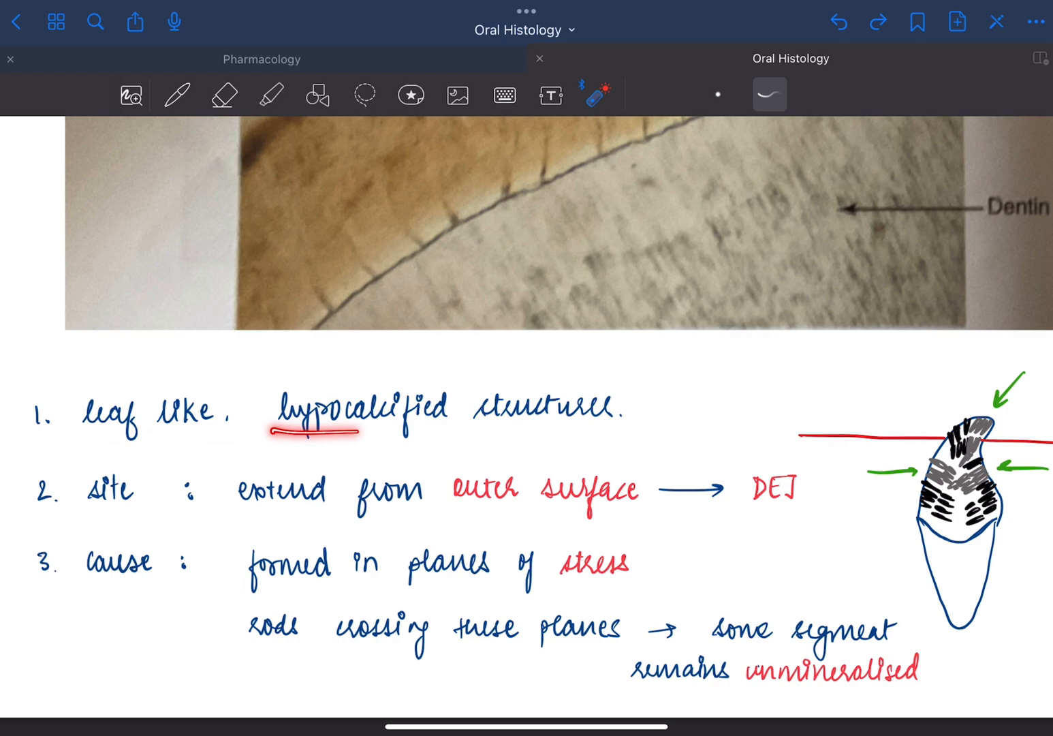
# Step: Pan and zoom onto the tooth sketch, marking its tip and tracing a temporary laser stroke
pyautogui.moveTo(273, 432); pyautogui.dragTo(463, 431)
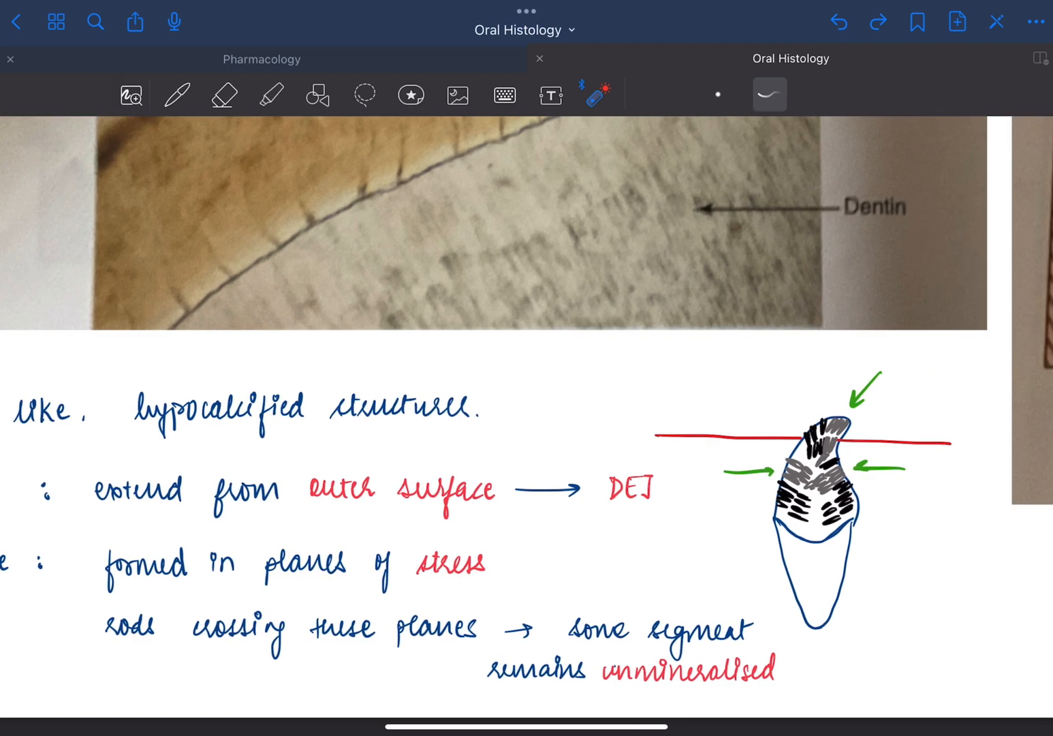
pyautogui.moveTo(722, 470); pyautogui.dragTo(770, 467)
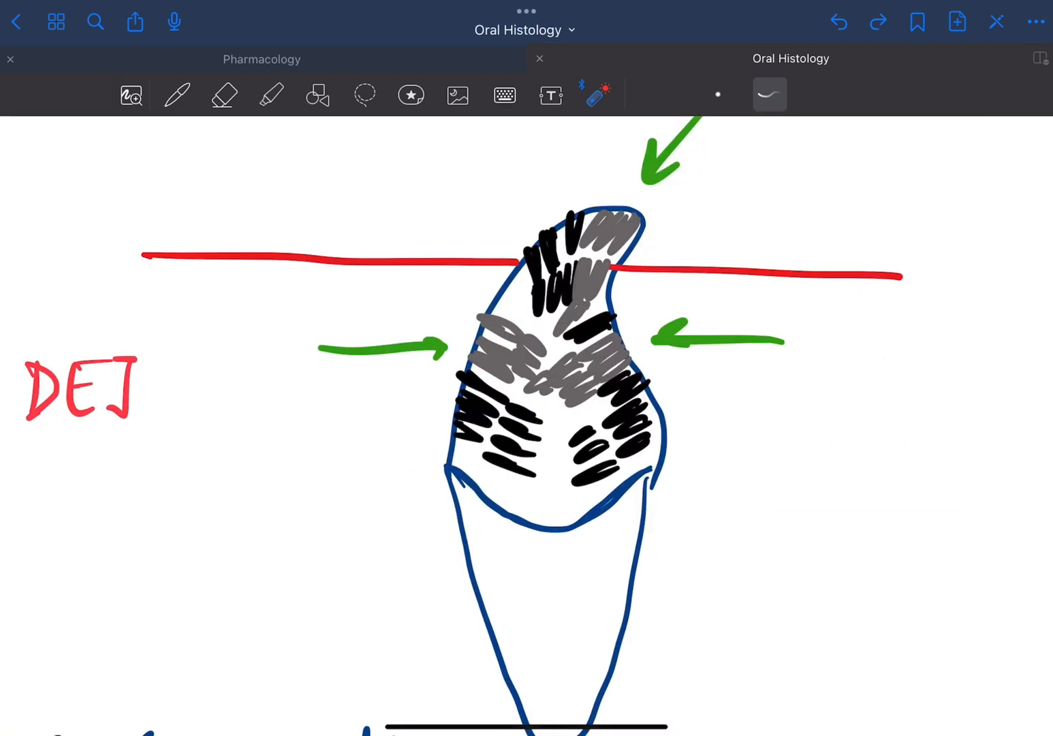
pyautogui.click(609, 216)
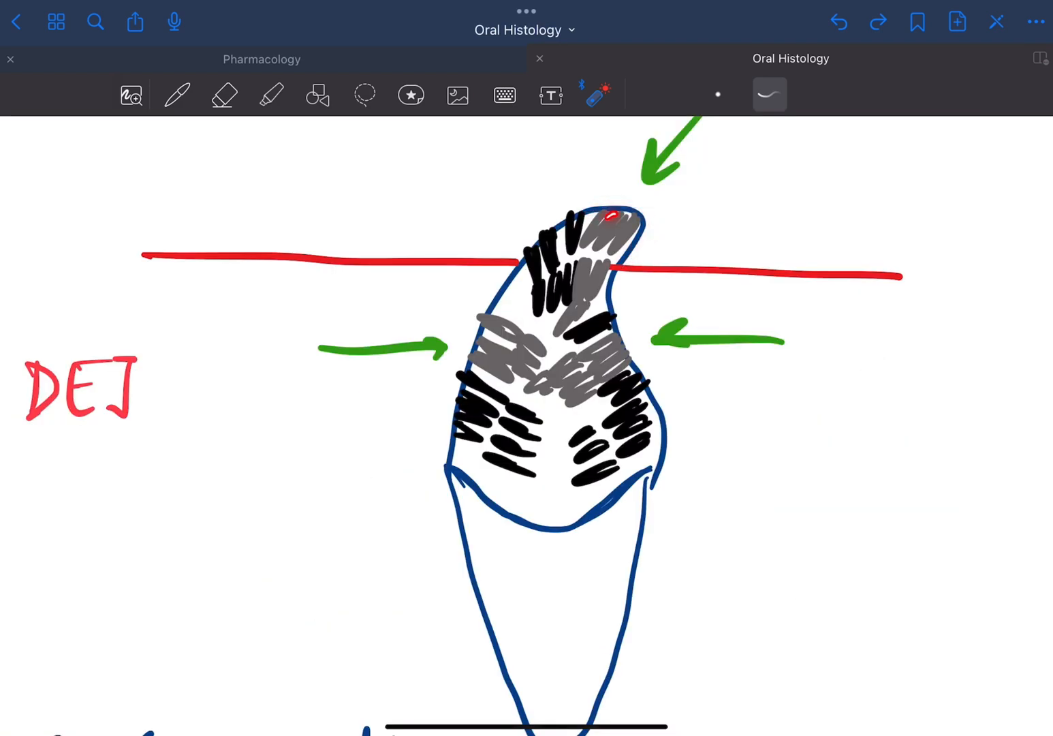
pyautogui.moveTo(610, 218); pyautogui.dragTo(583, 382)
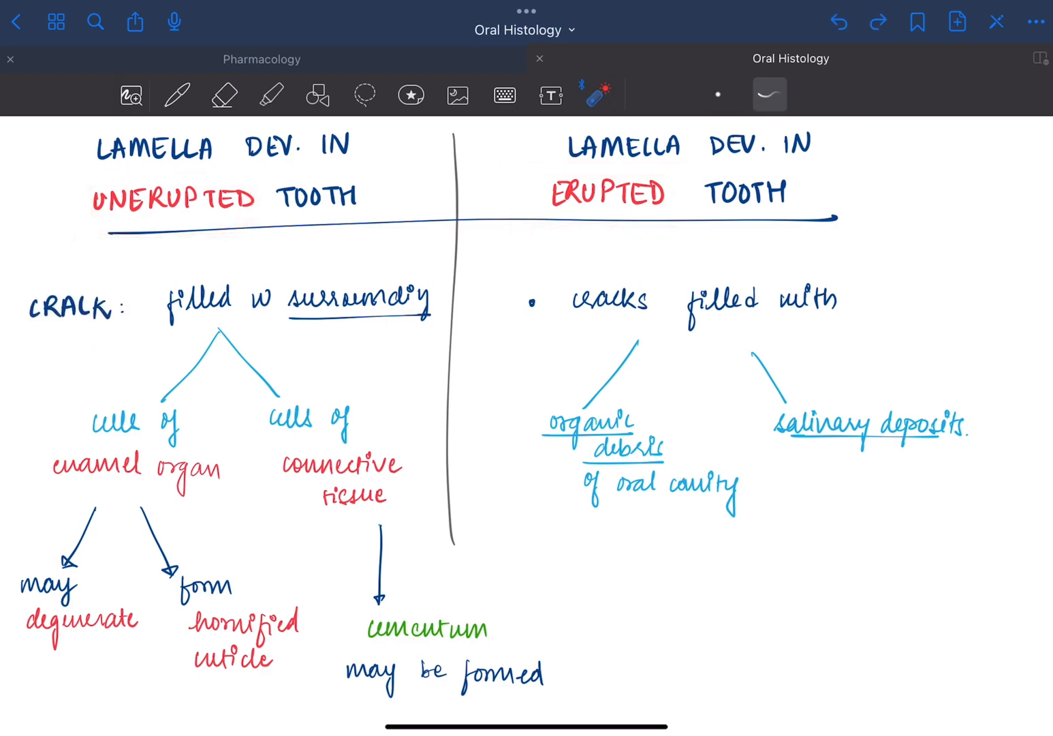
# Step: On the lamella development page, box enamel organ, underline connective tissue and circle organic debris
pyautogui.moveTo(81, 235); pyautogui.dragTo(286, 225)
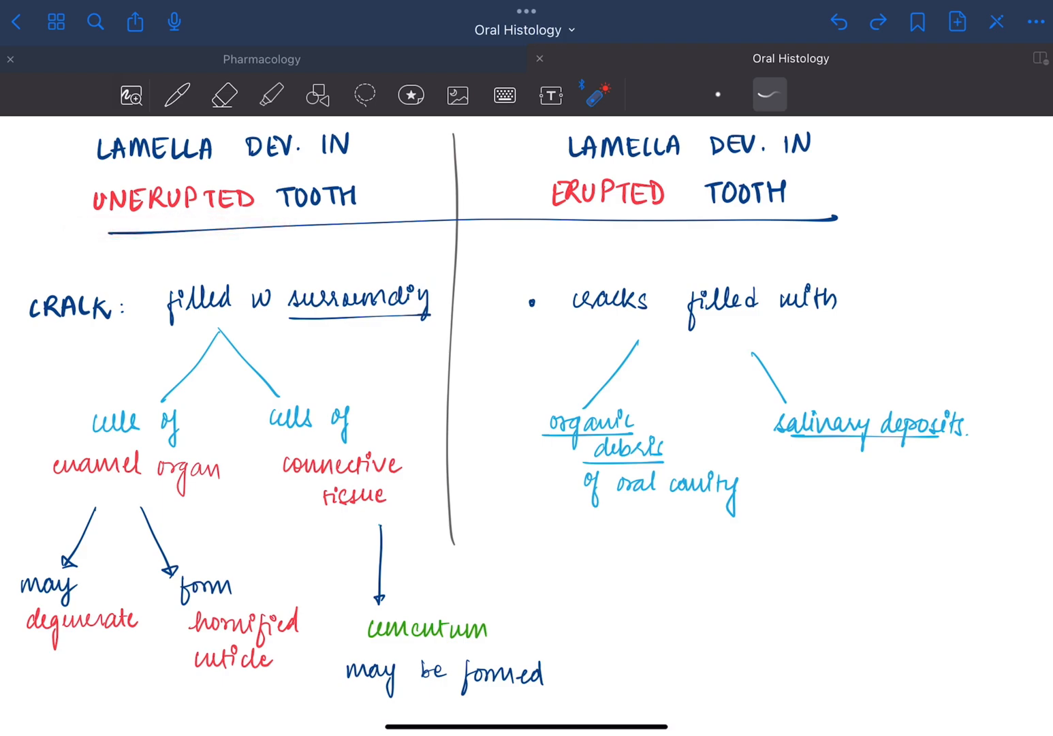
pyautogui.moveTo(34, 477); pyautogui.dragTo(245, 470)
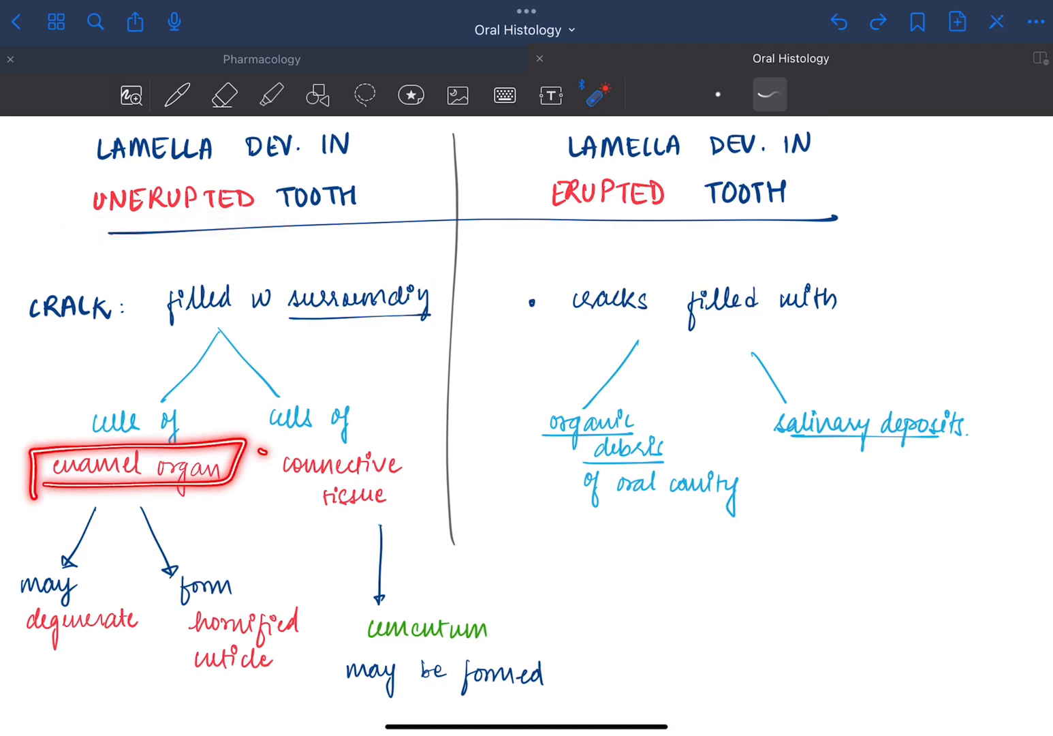
pyautogui.moveTo(266, 450); pyautogui.dragTo(422, 497)
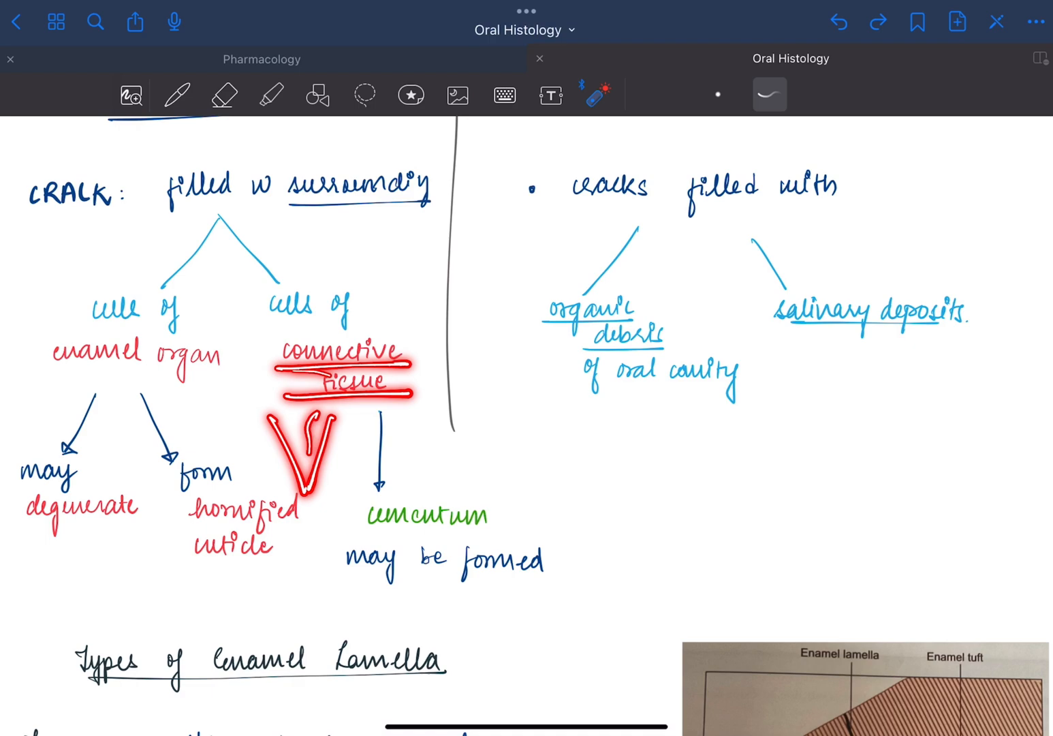
pyautogui.moveTo(341, 515); pyautogui.dragTo(525, 518)
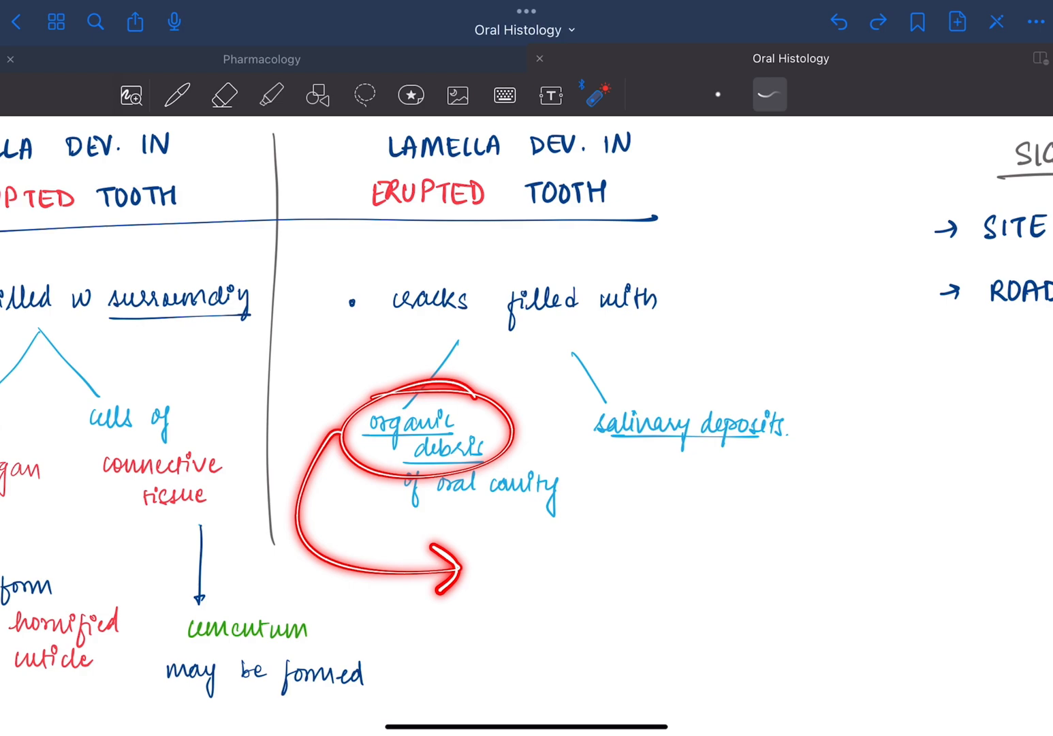
pyautogui.write('micro')
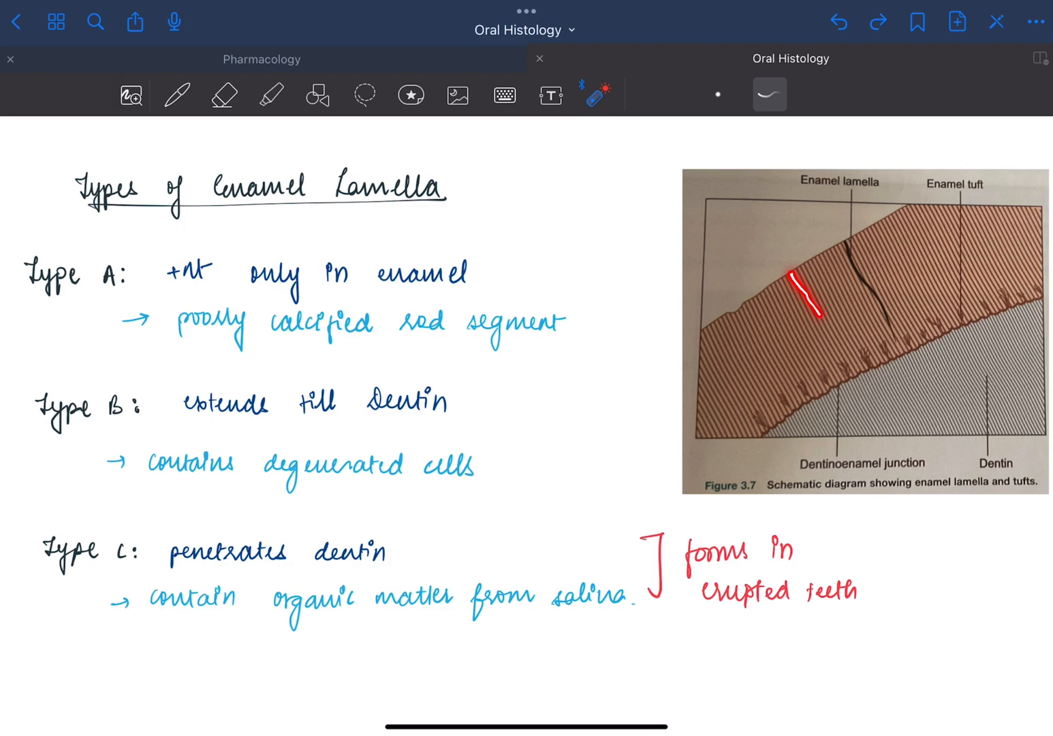
# Step: Trace a short lamella and one reaching the dentinoenamel junction, and underline degenerated cells
pyautogui.moveTo(794, 272); pyautogui.dragTo(824, 320)
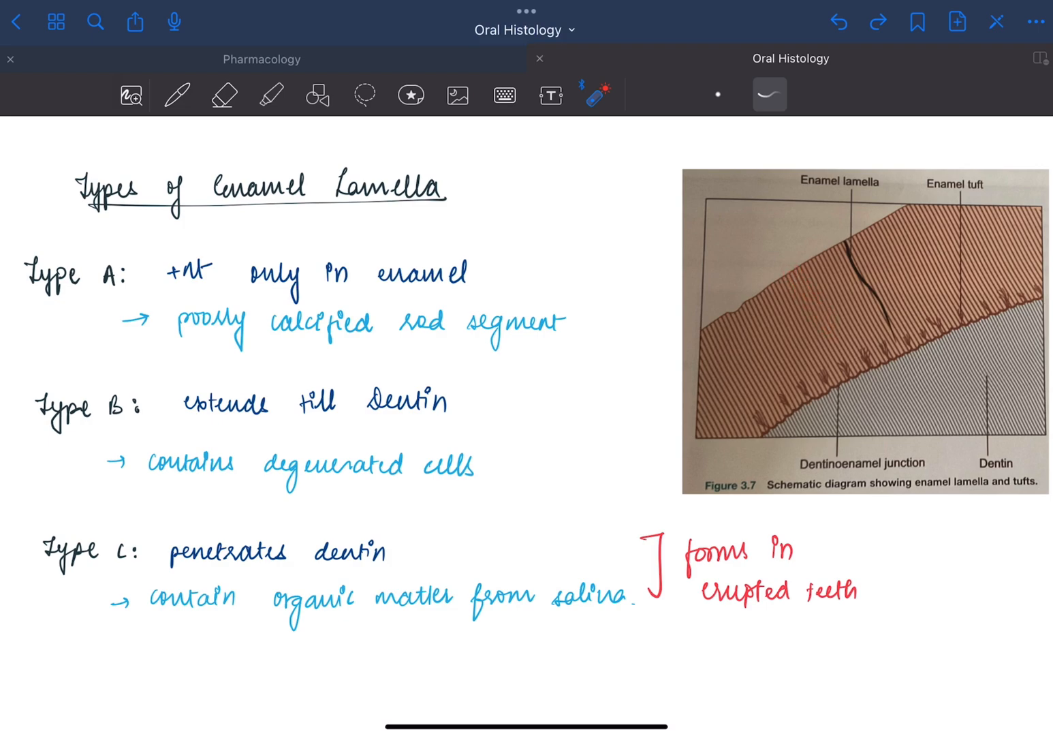
pyautogui.moveTo(170, 339); pyautogui.dragTo(545, 341)
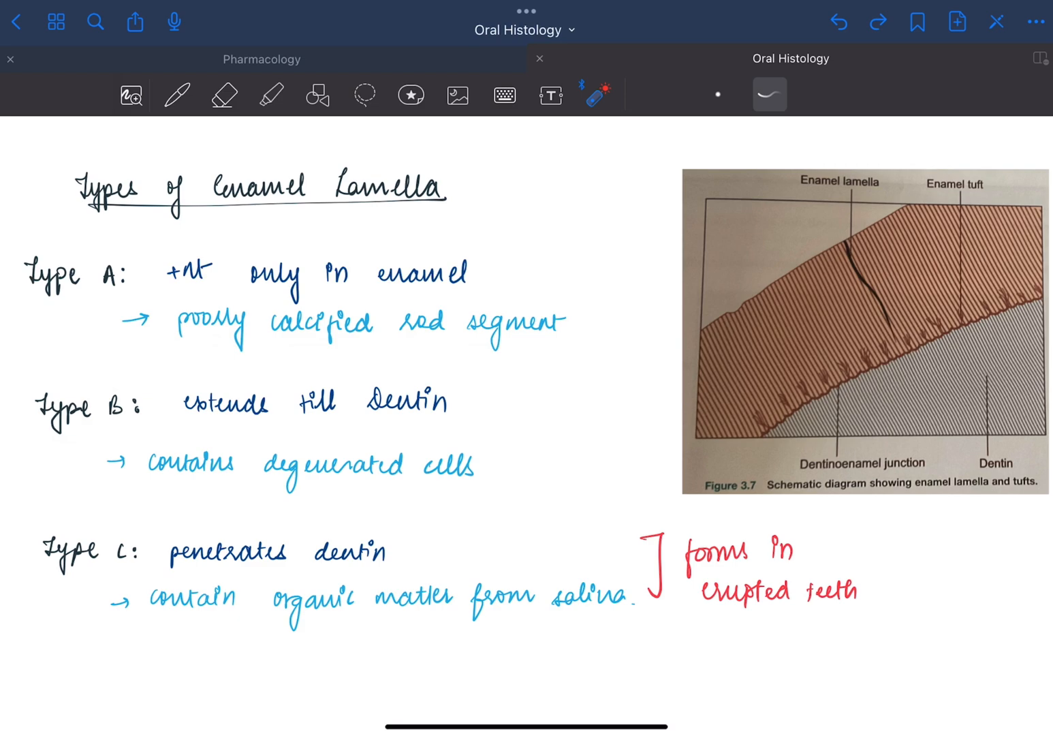
pyautogui.moveTo(780, 279); pyautogui.dragTo(842, 381)
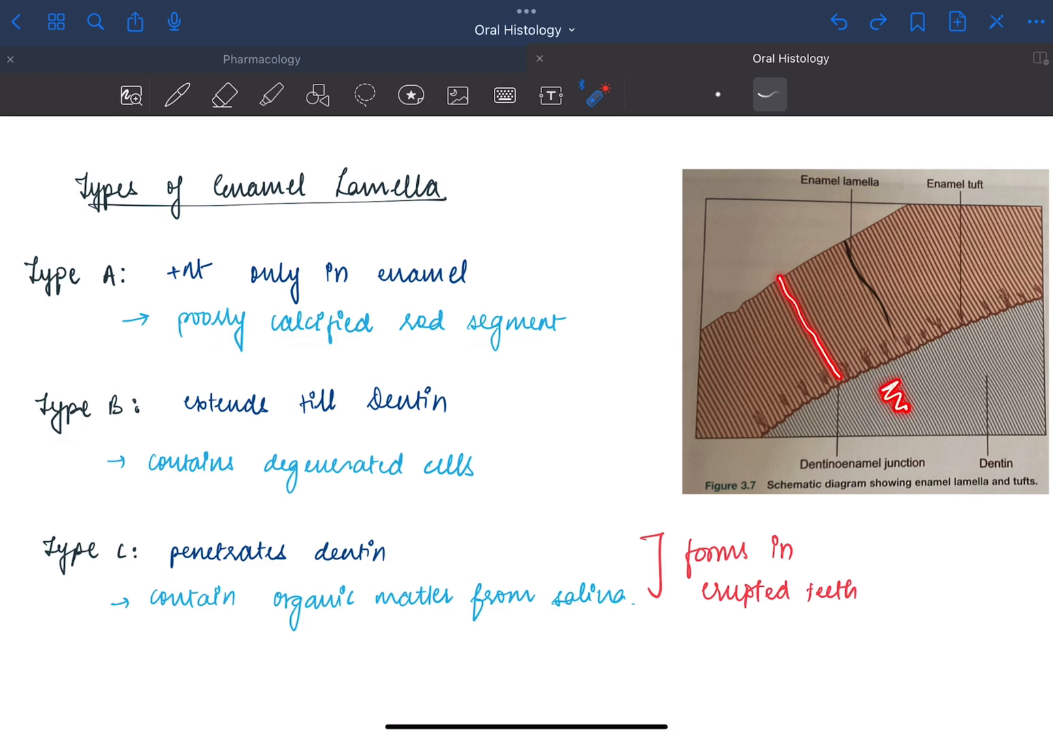
pyautogui.moveTo(245, 485); pyautogui.dragTo(494, 485)
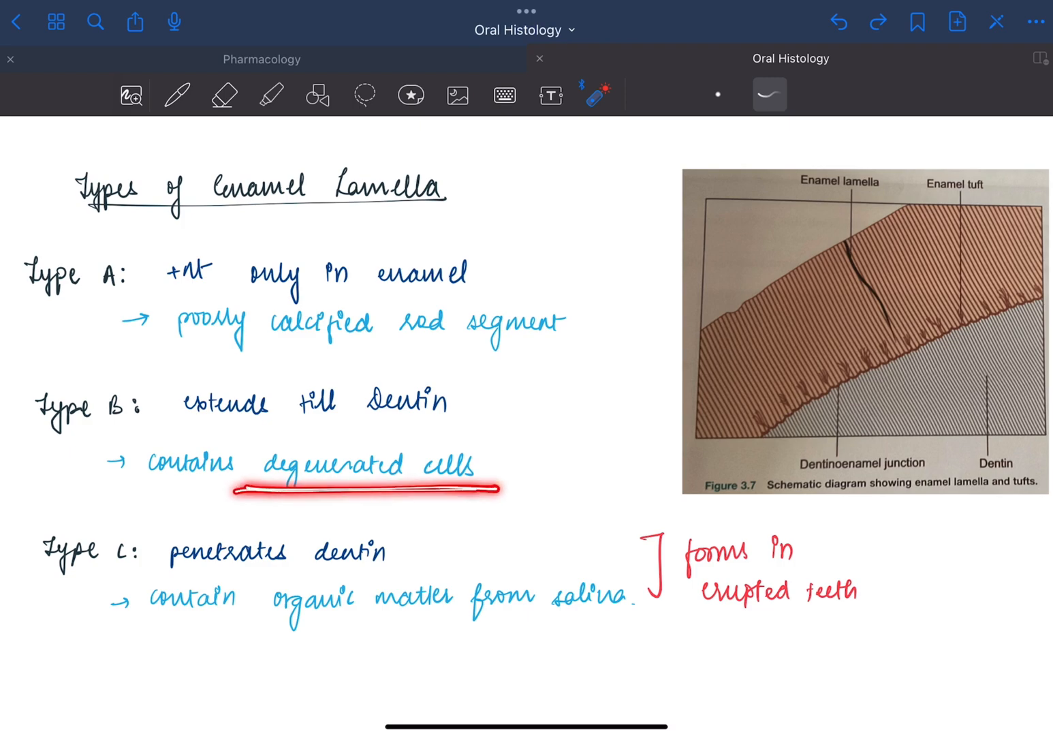
# Step: Outline lamellae penetrating the dentin, underline erupted teeth, and move toward the Significance page
pyautogui.moveTo(109, 539); pyautogui.dragTo(157, 579)
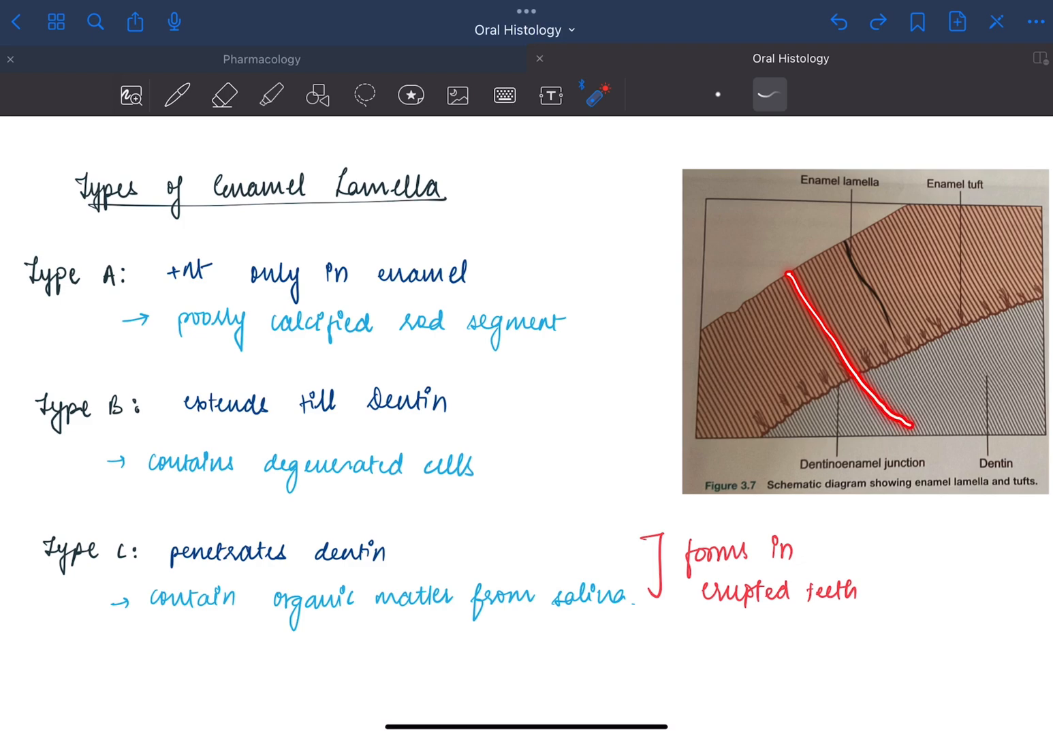
pyautogui.moveTo(791, 262); pyautogui.dragTo(913, 429)
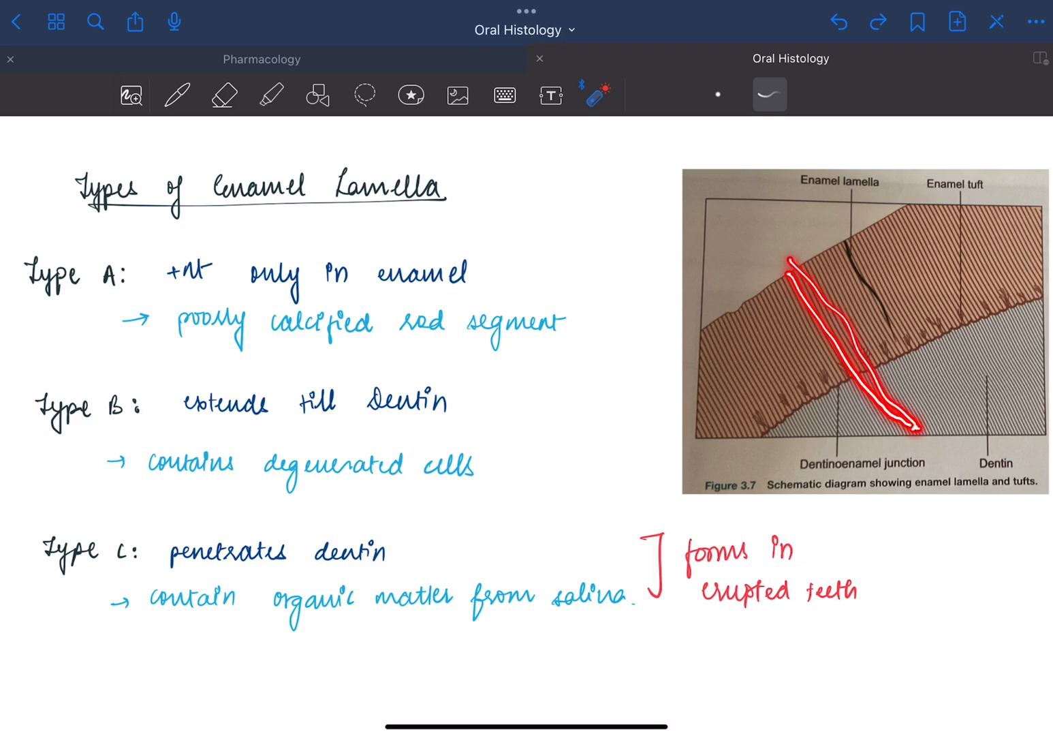
pyautogui.moveTo(688, 610); pyautogui.dragTo(872, 610)
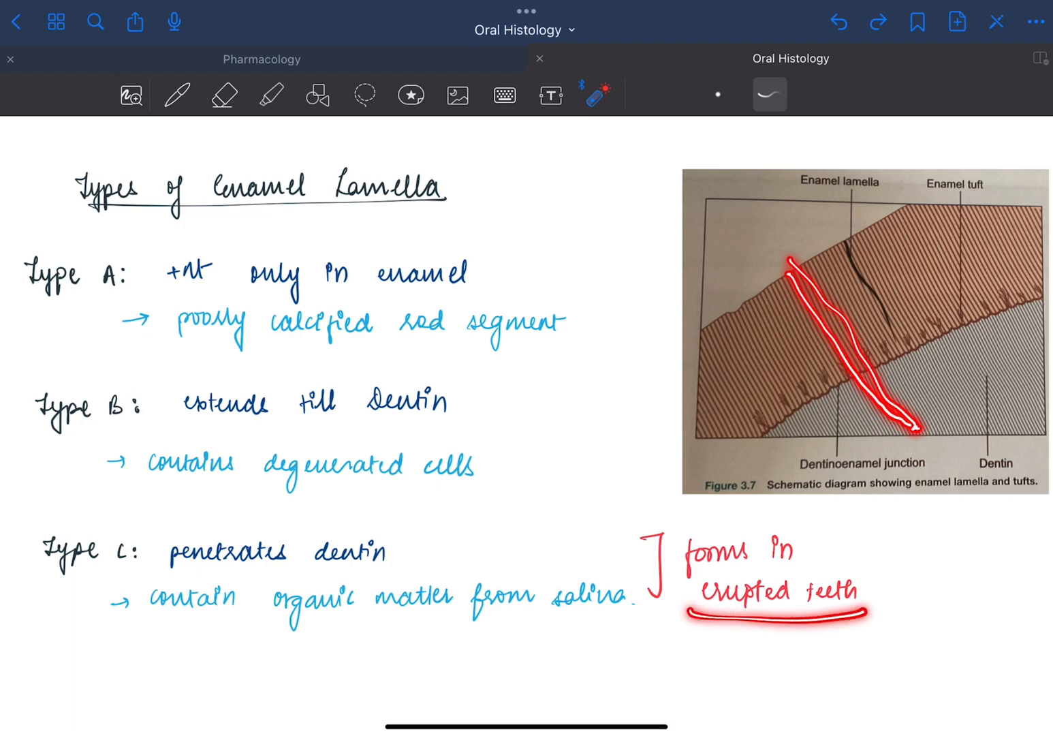
pyautogui.moveTo(261, 620); pyautogui.dragTo(458, 621)
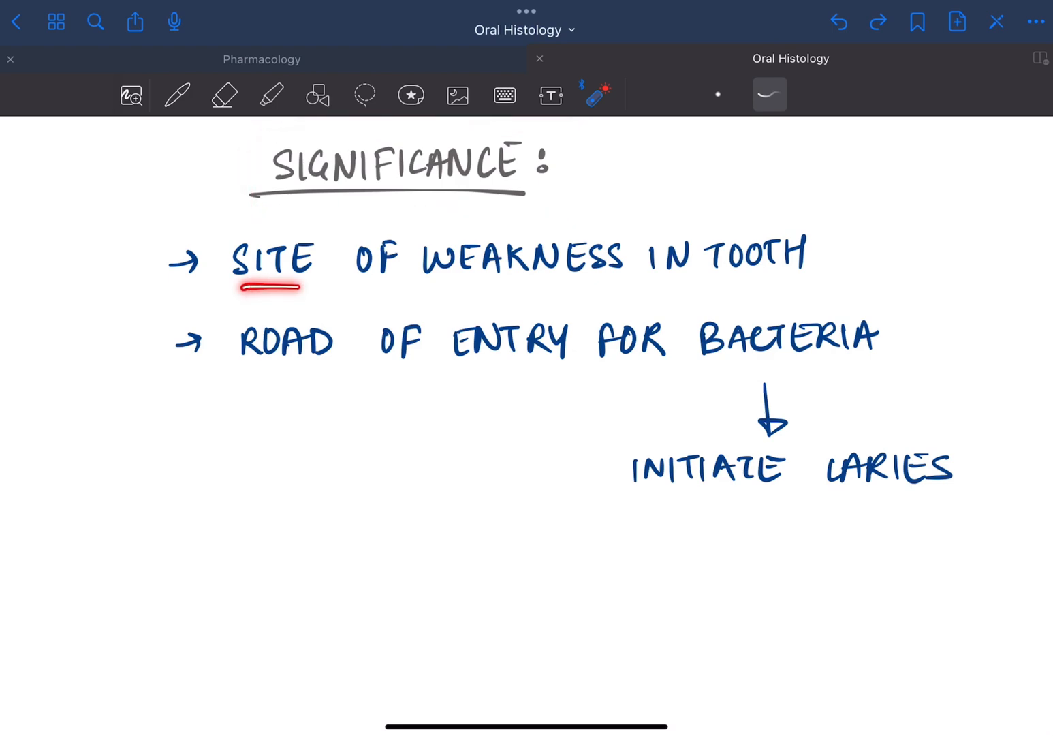
# Step: Below the Significance list, laser-sketch a tooth surface with a crack and another with a defect
pyautogui.moveTo(231, 290); pyautogui.dragTo(790, 288)
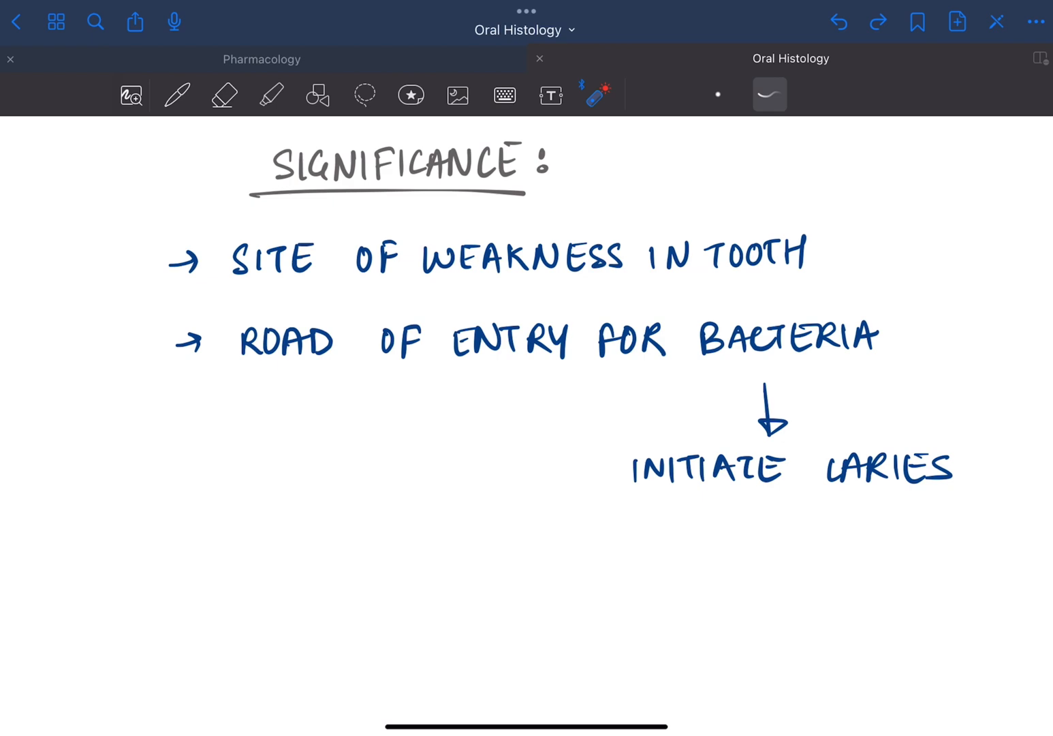
pyautogui.moveTo(117, 558); pyautogui.dragTo(406, 427)
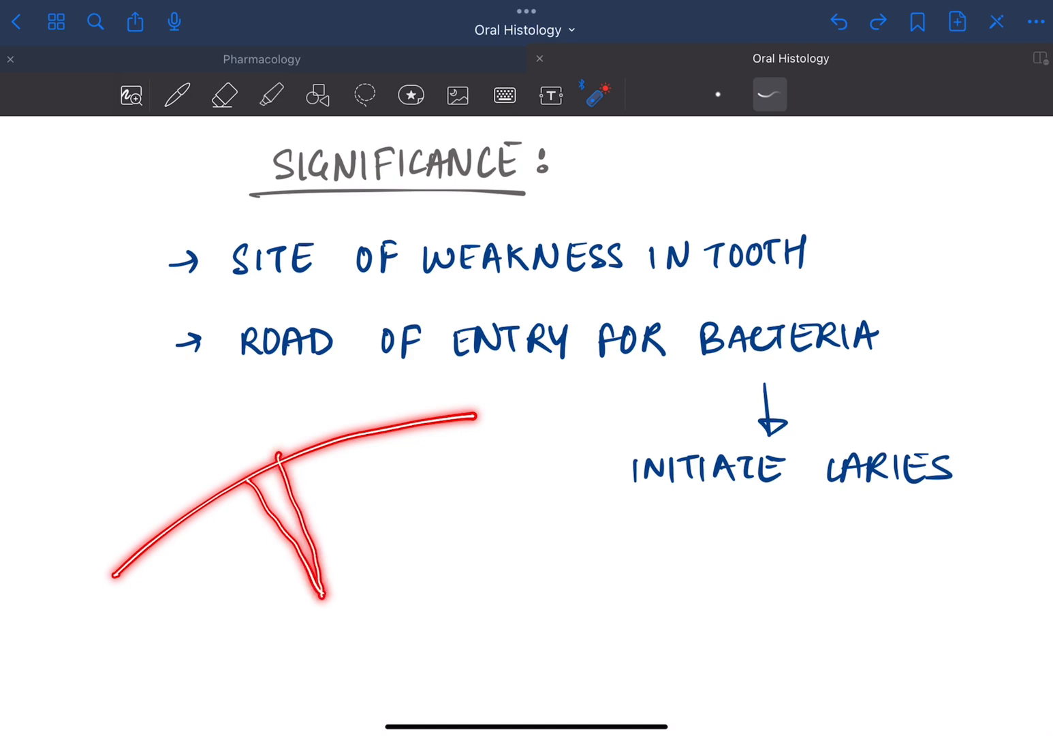
pyautogui.moveTo(274, 711); pyautogui.dragTo(472, 620)
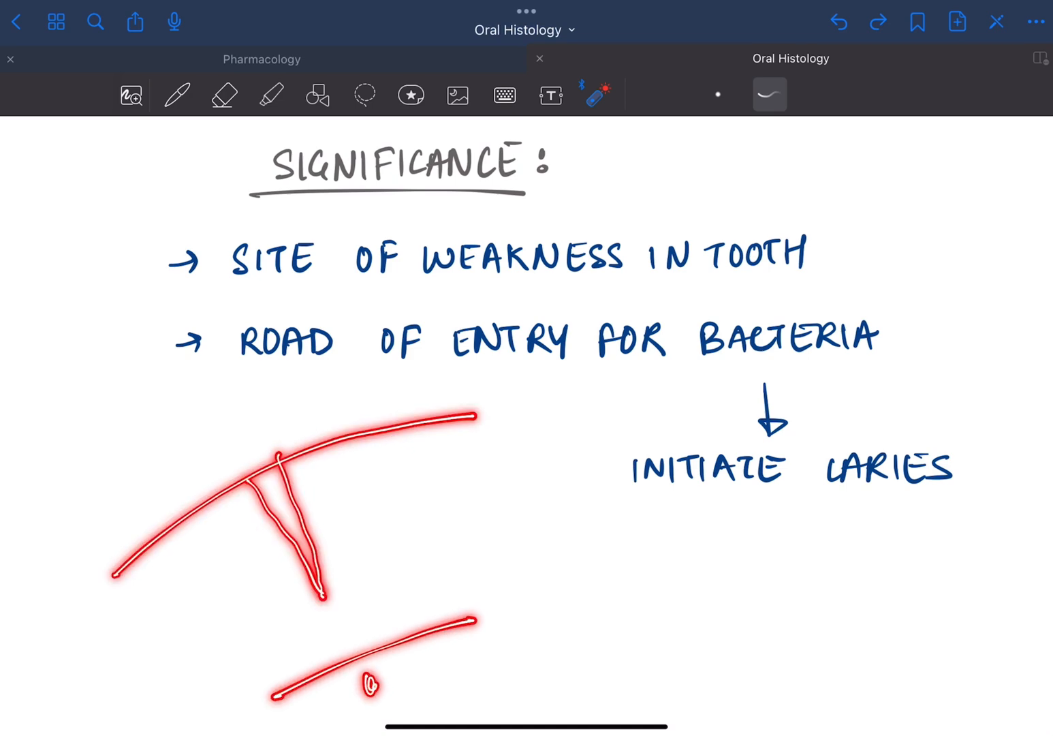